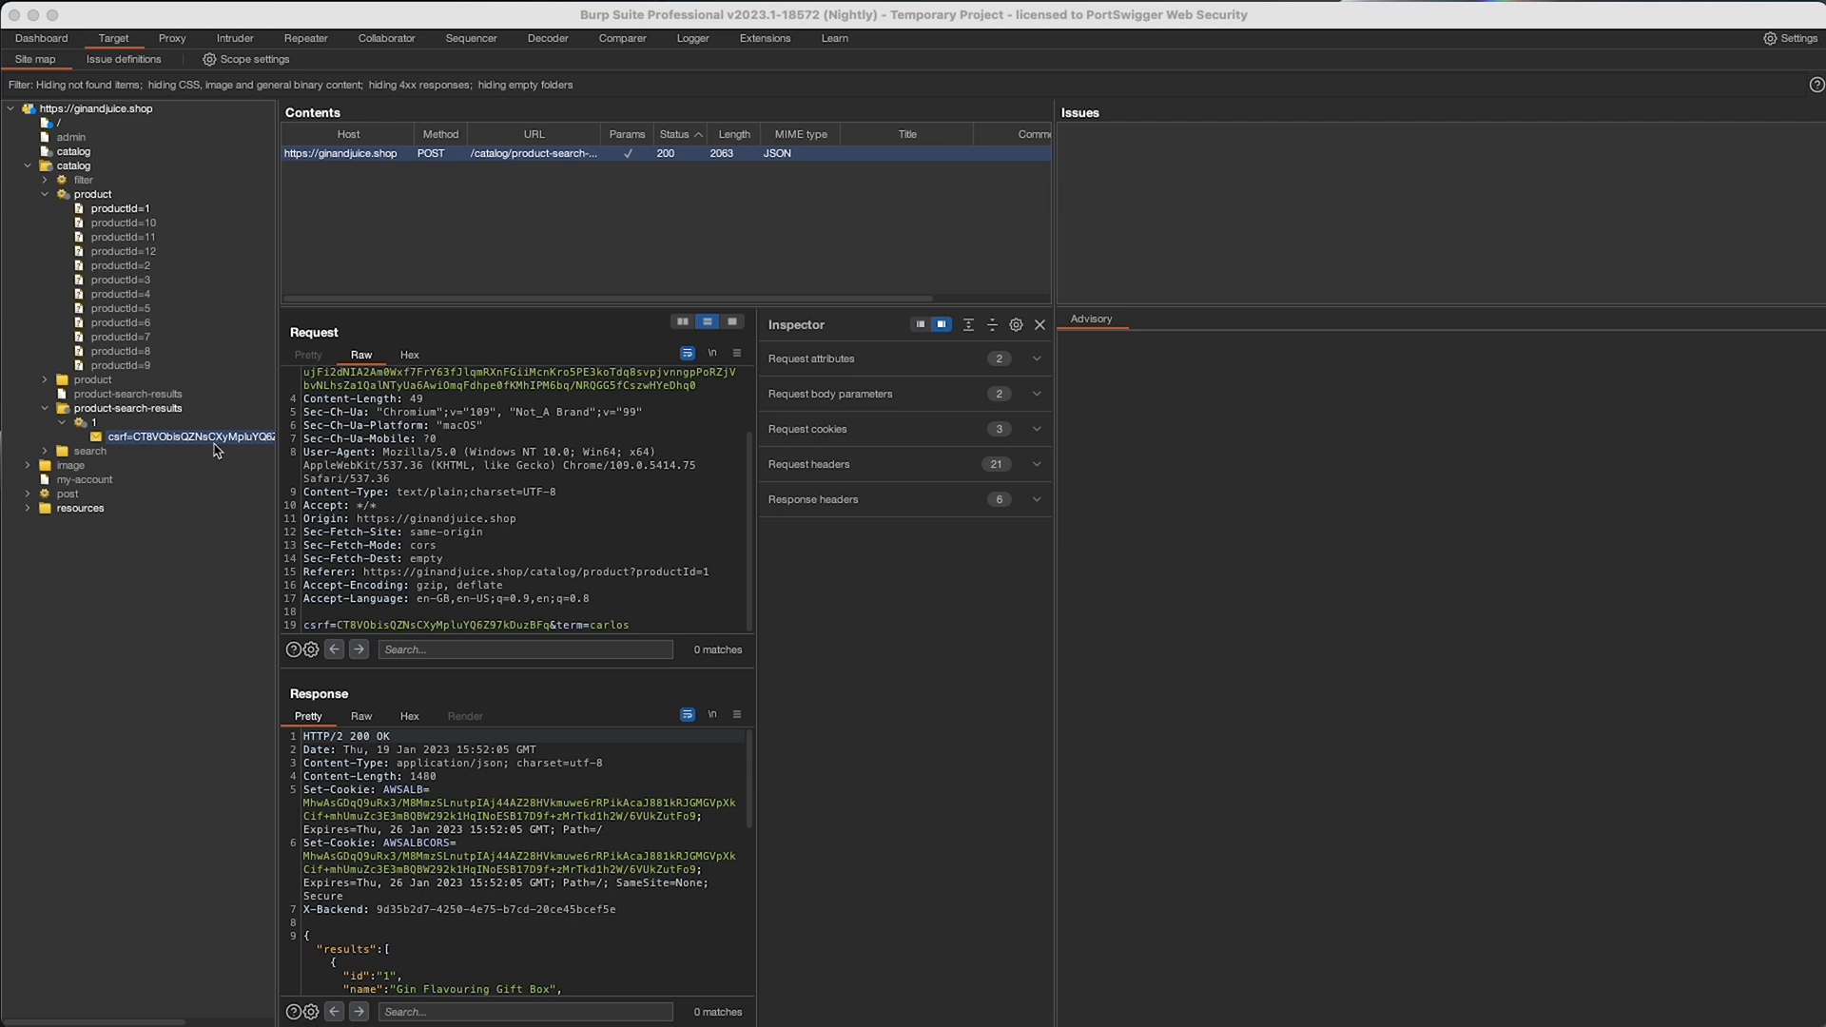
Open the context menu for the csrf product search POST under product-search-results/1
right_click(192, 436)
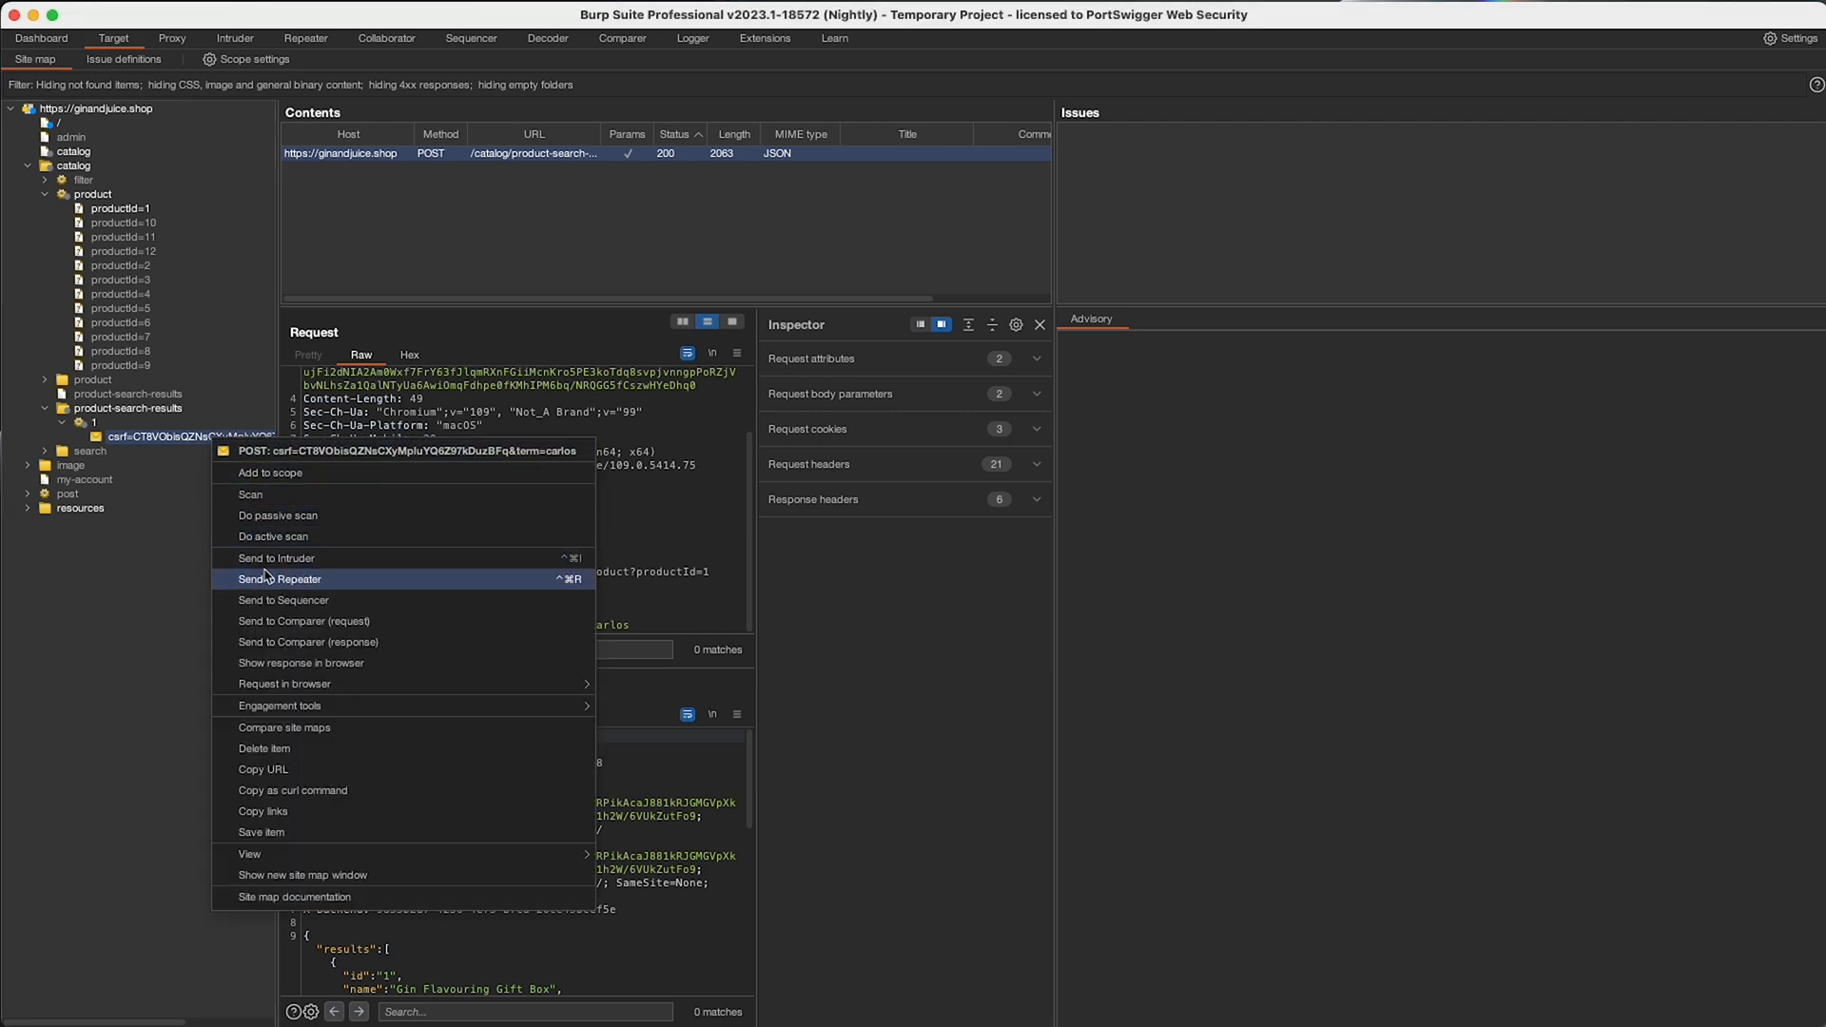
Send the product search request (term=carlos, csrf token) to Repeater and view it
click(280, 579)
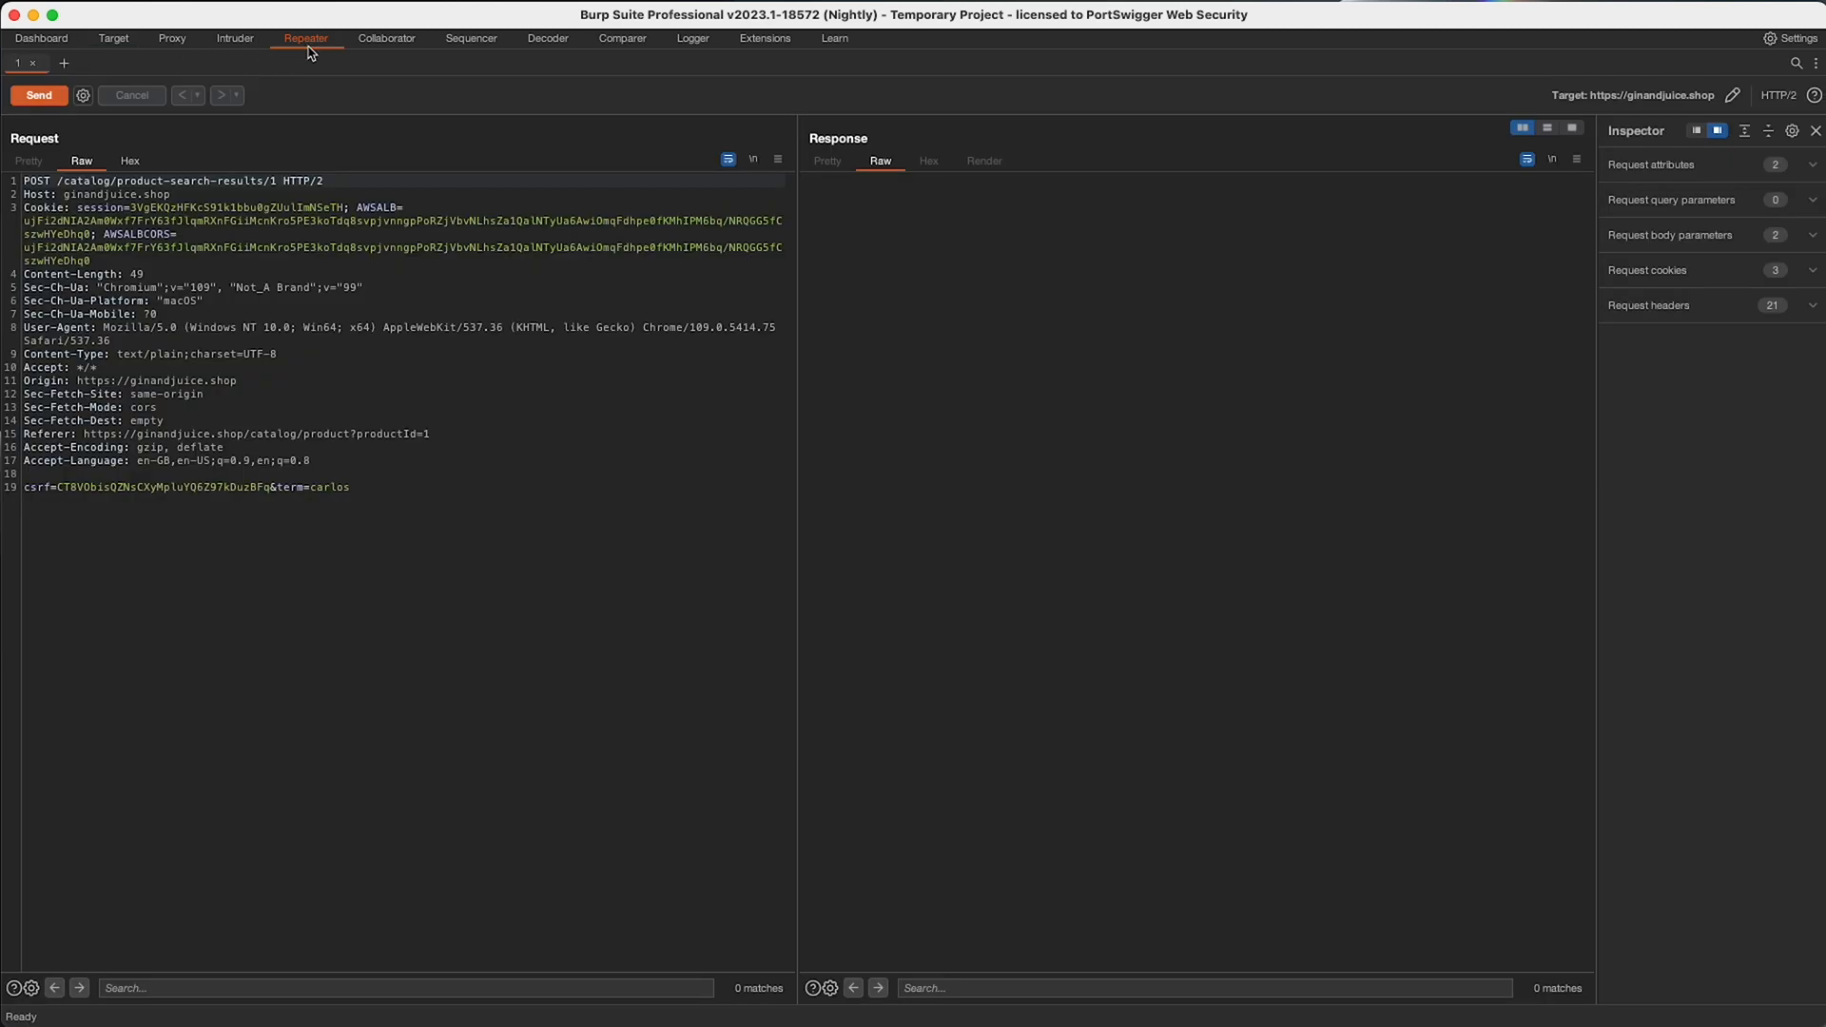
click(38, 94)
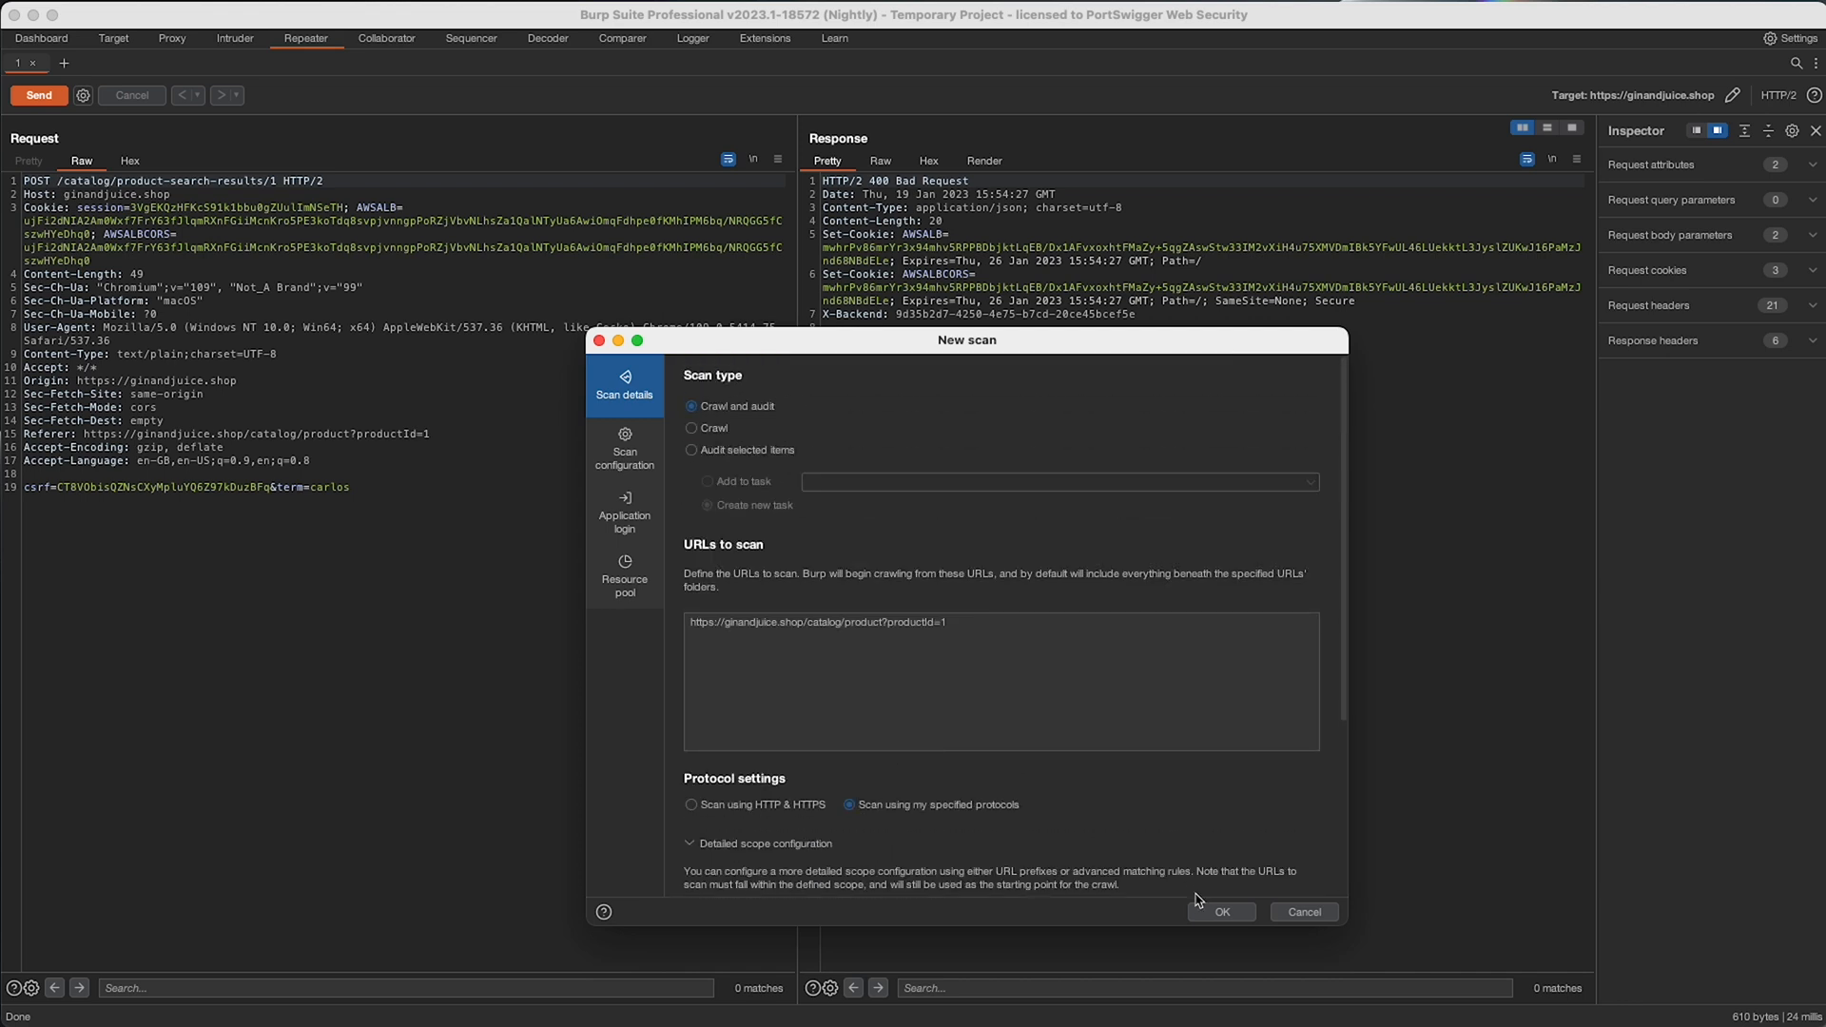
mouse_move(1049, 722)
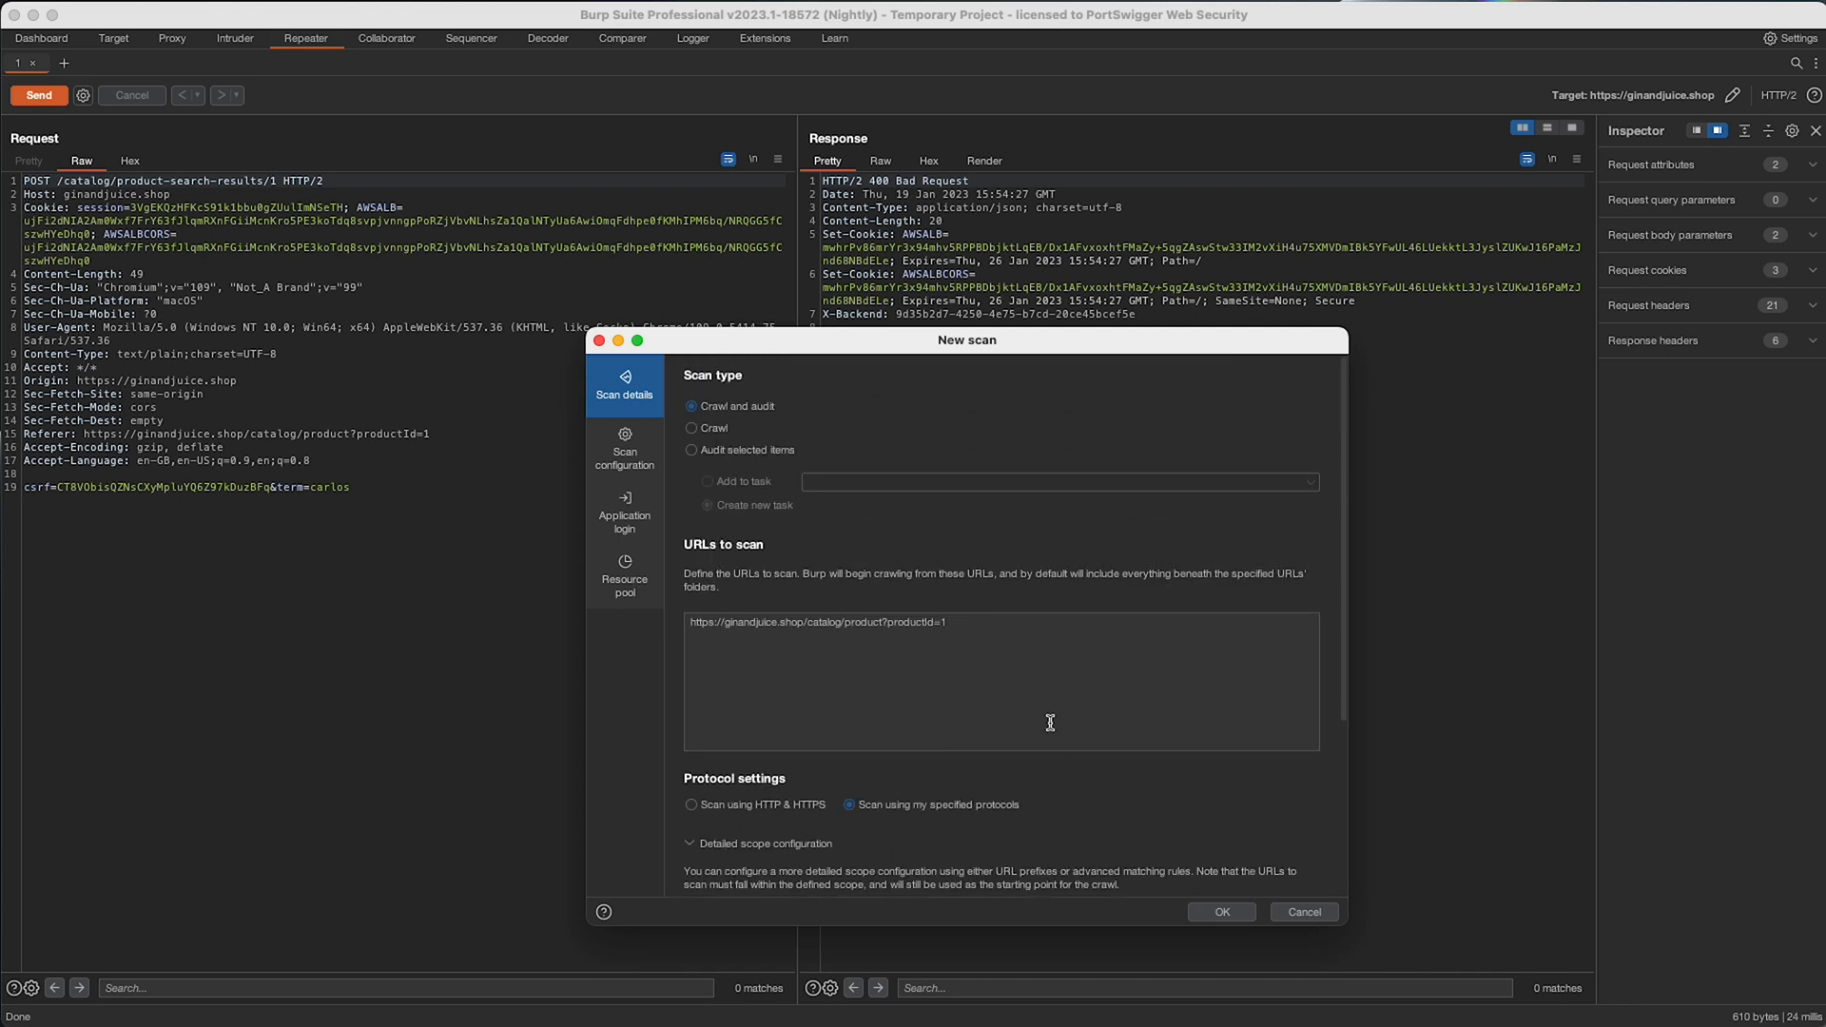
mouse_move(1045, 719)
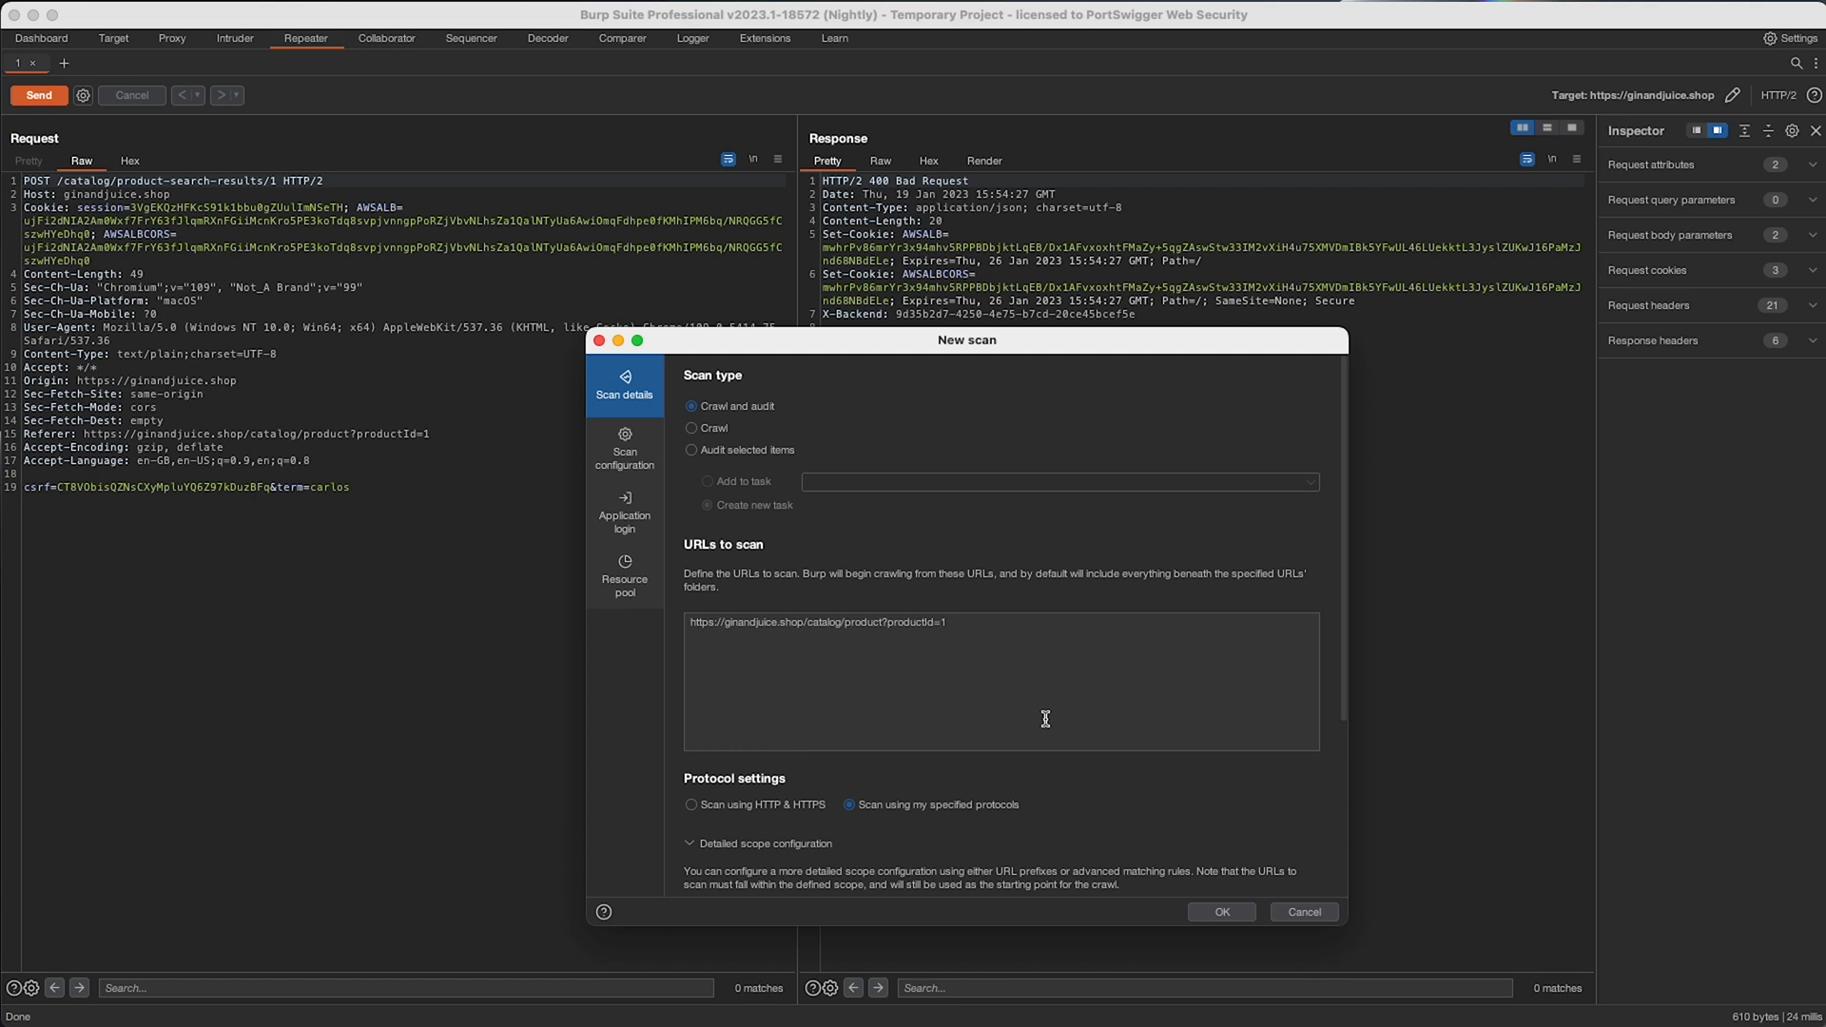
Confirm the Crawl and audit scan of the productId=1 URL with OK
click(1303, 912)
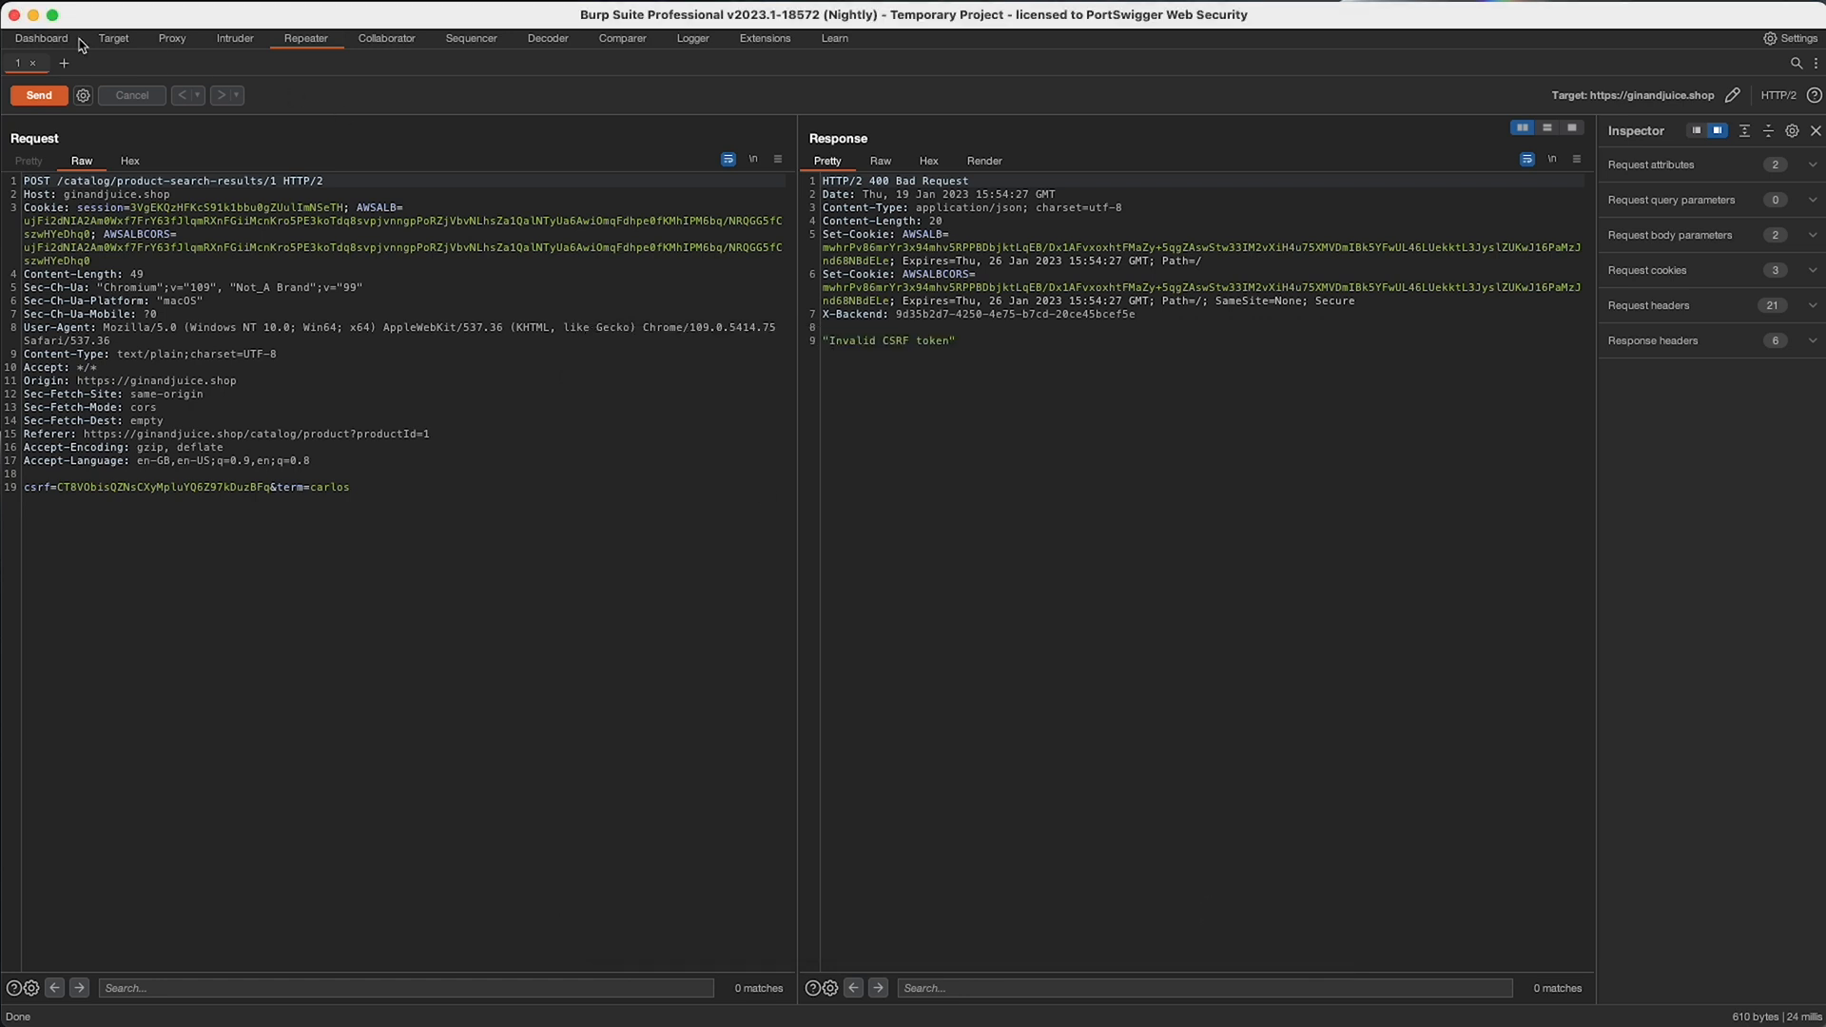
Open task 3 Crawl and audit details from the Dashboard to reach its Logger
click(41, 38)
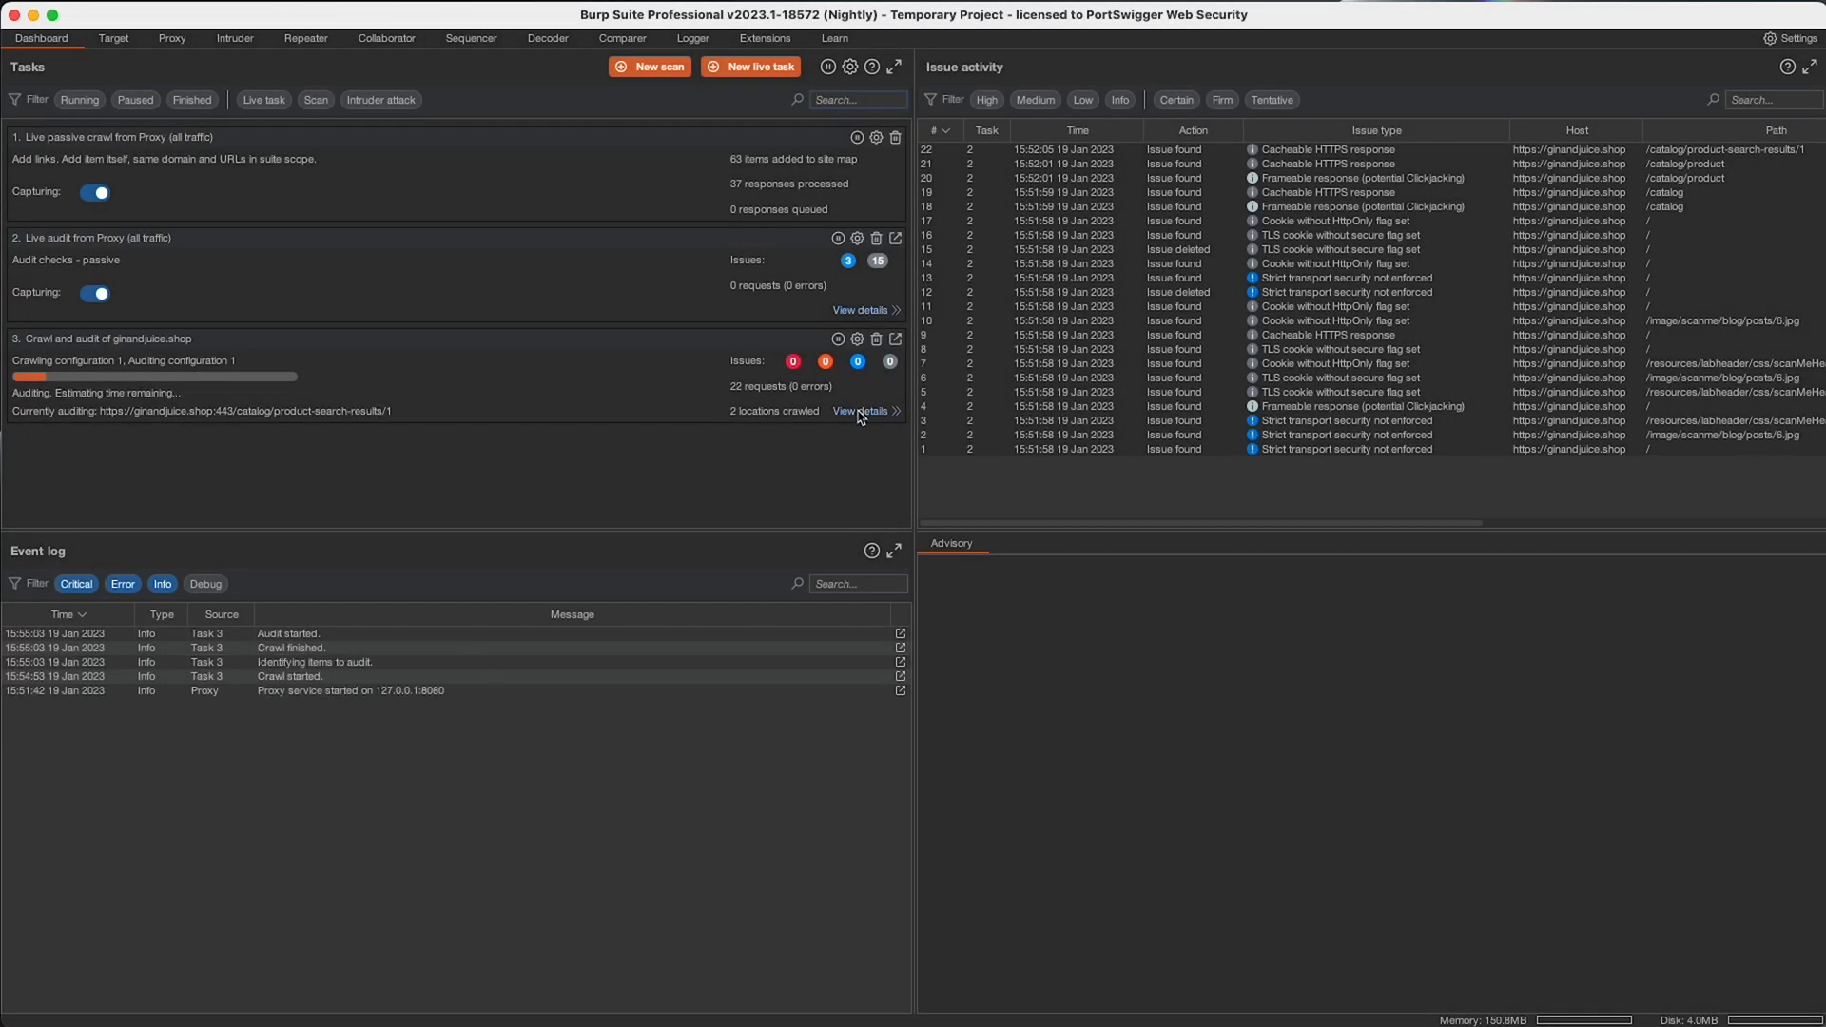
click(862, 411)
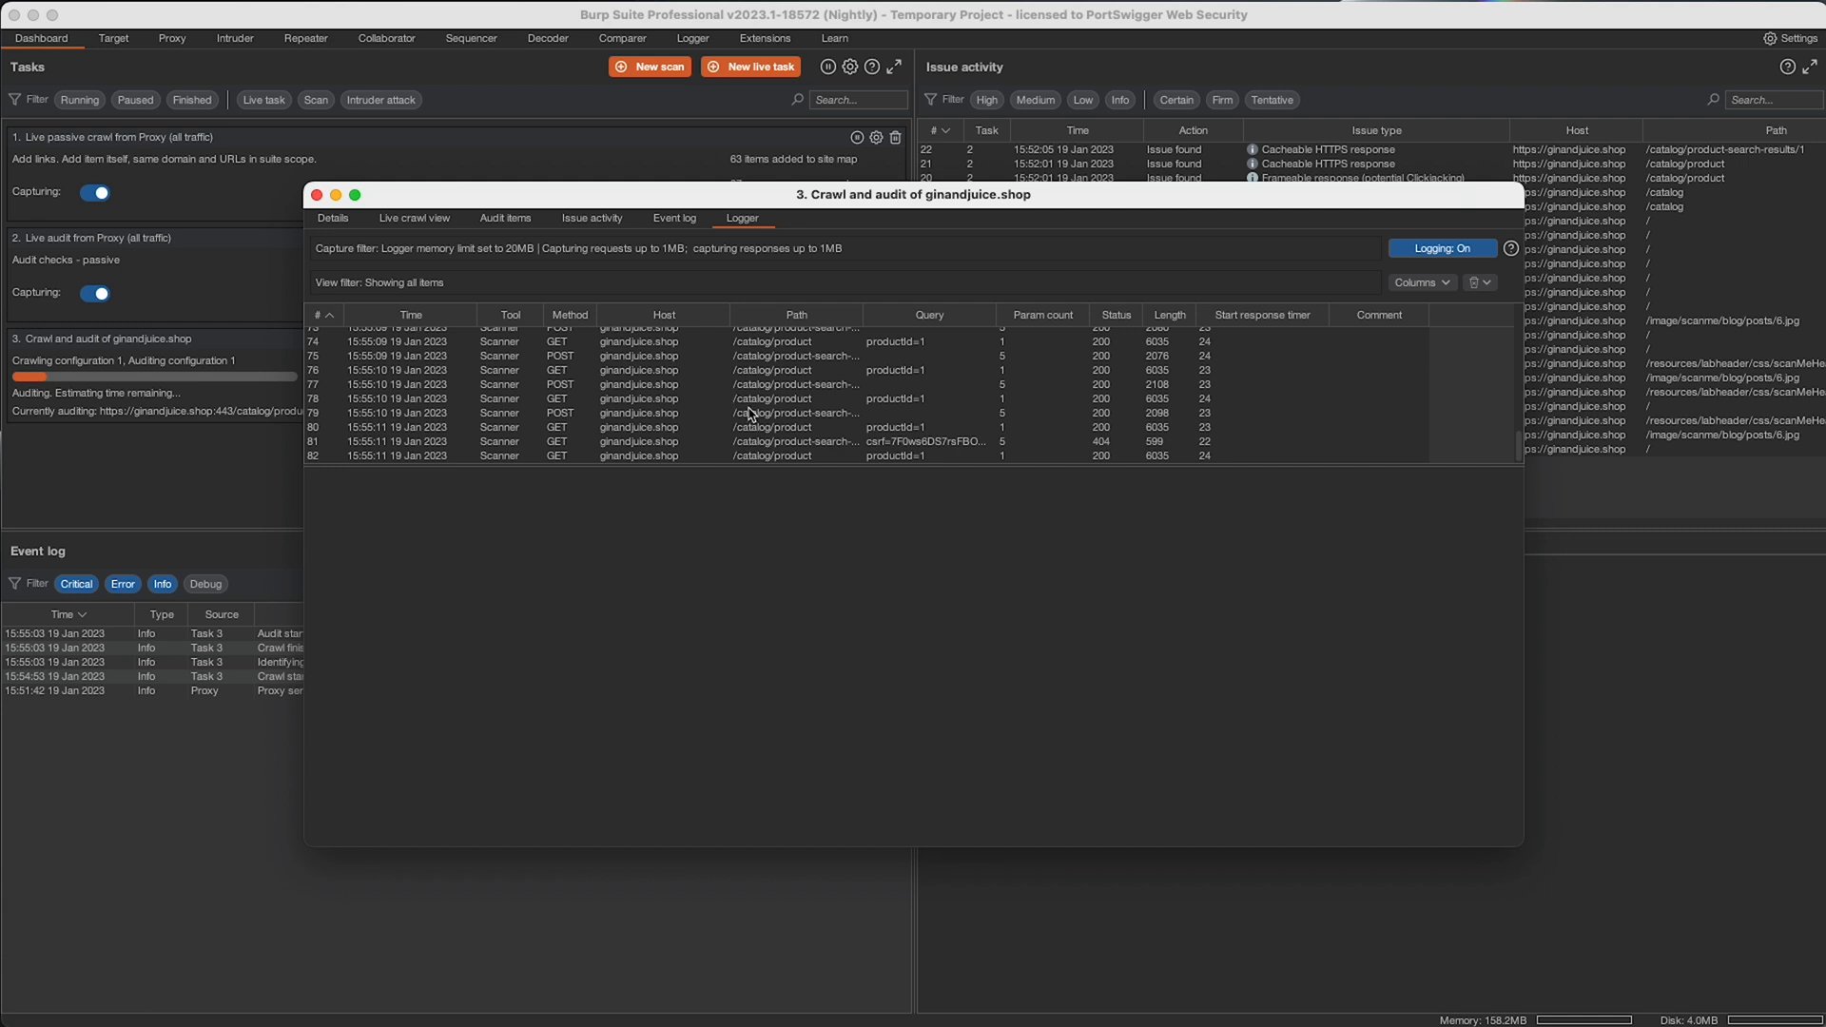
View logger rows 80 (GET /catalog/product) and 79 (POST product-search-results) with 200 responses
click(772, 427)
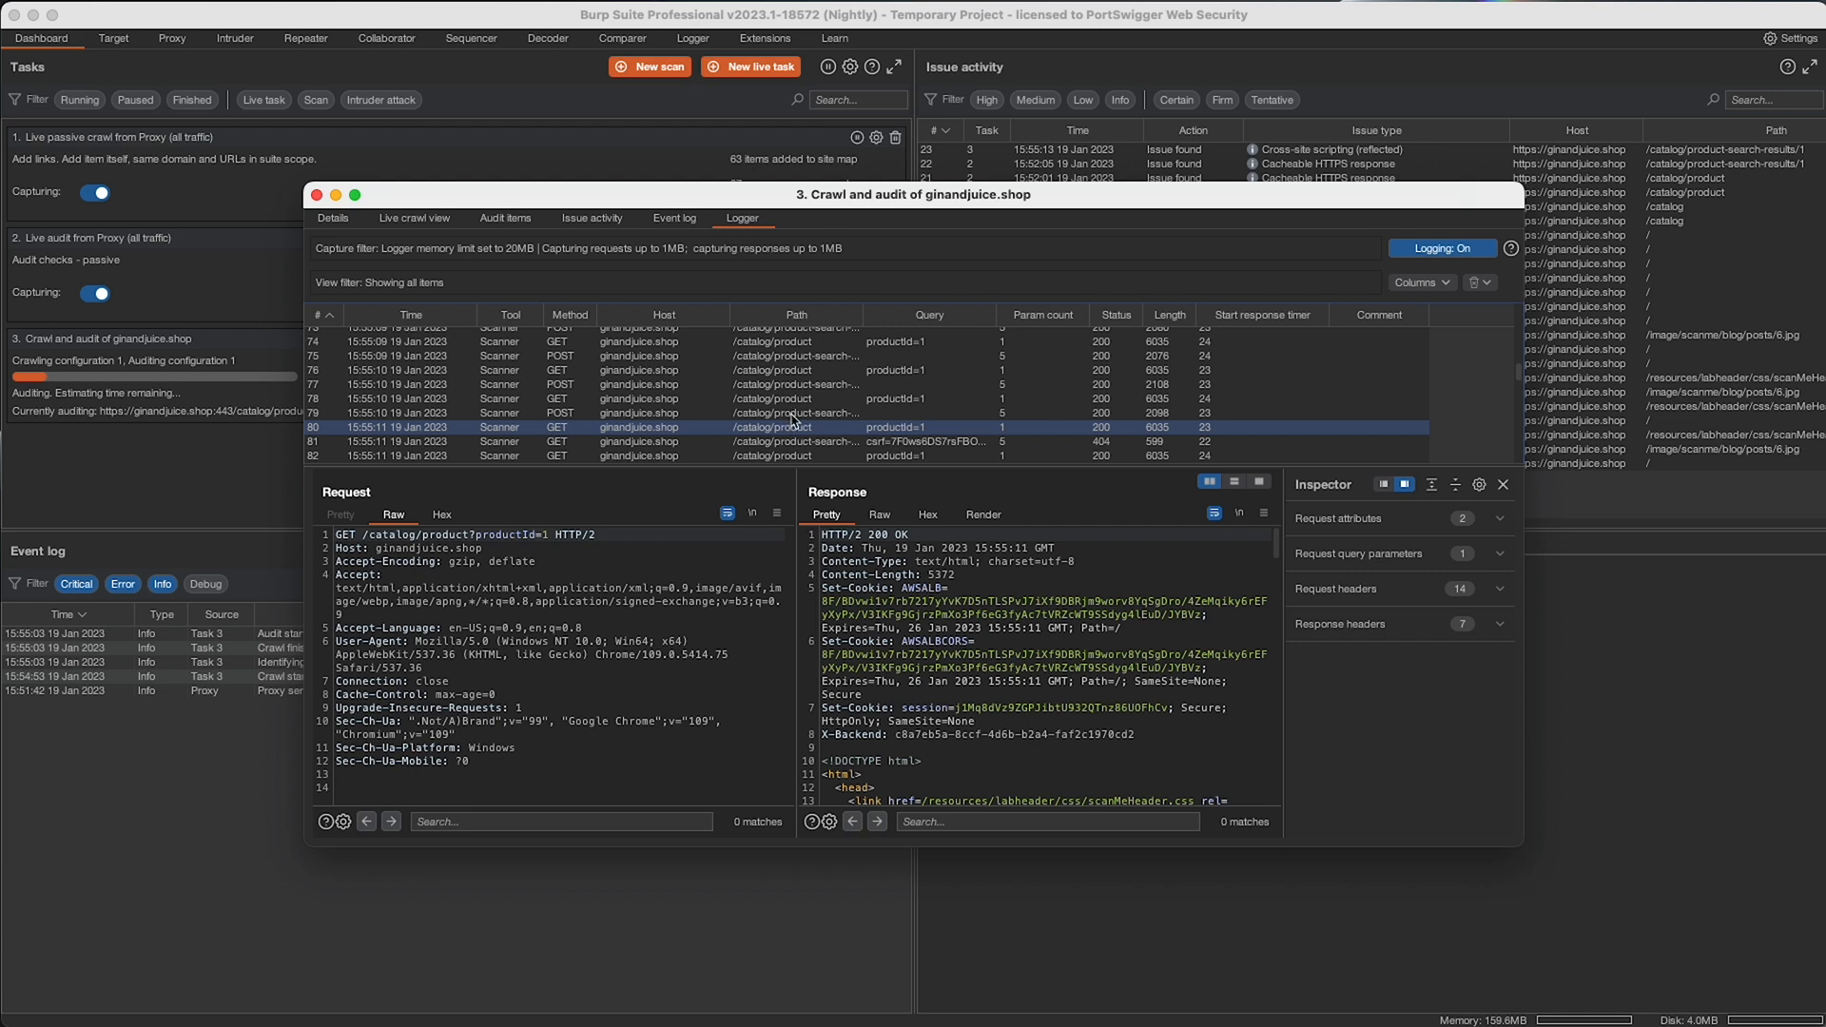
mouse_move(754, 550)
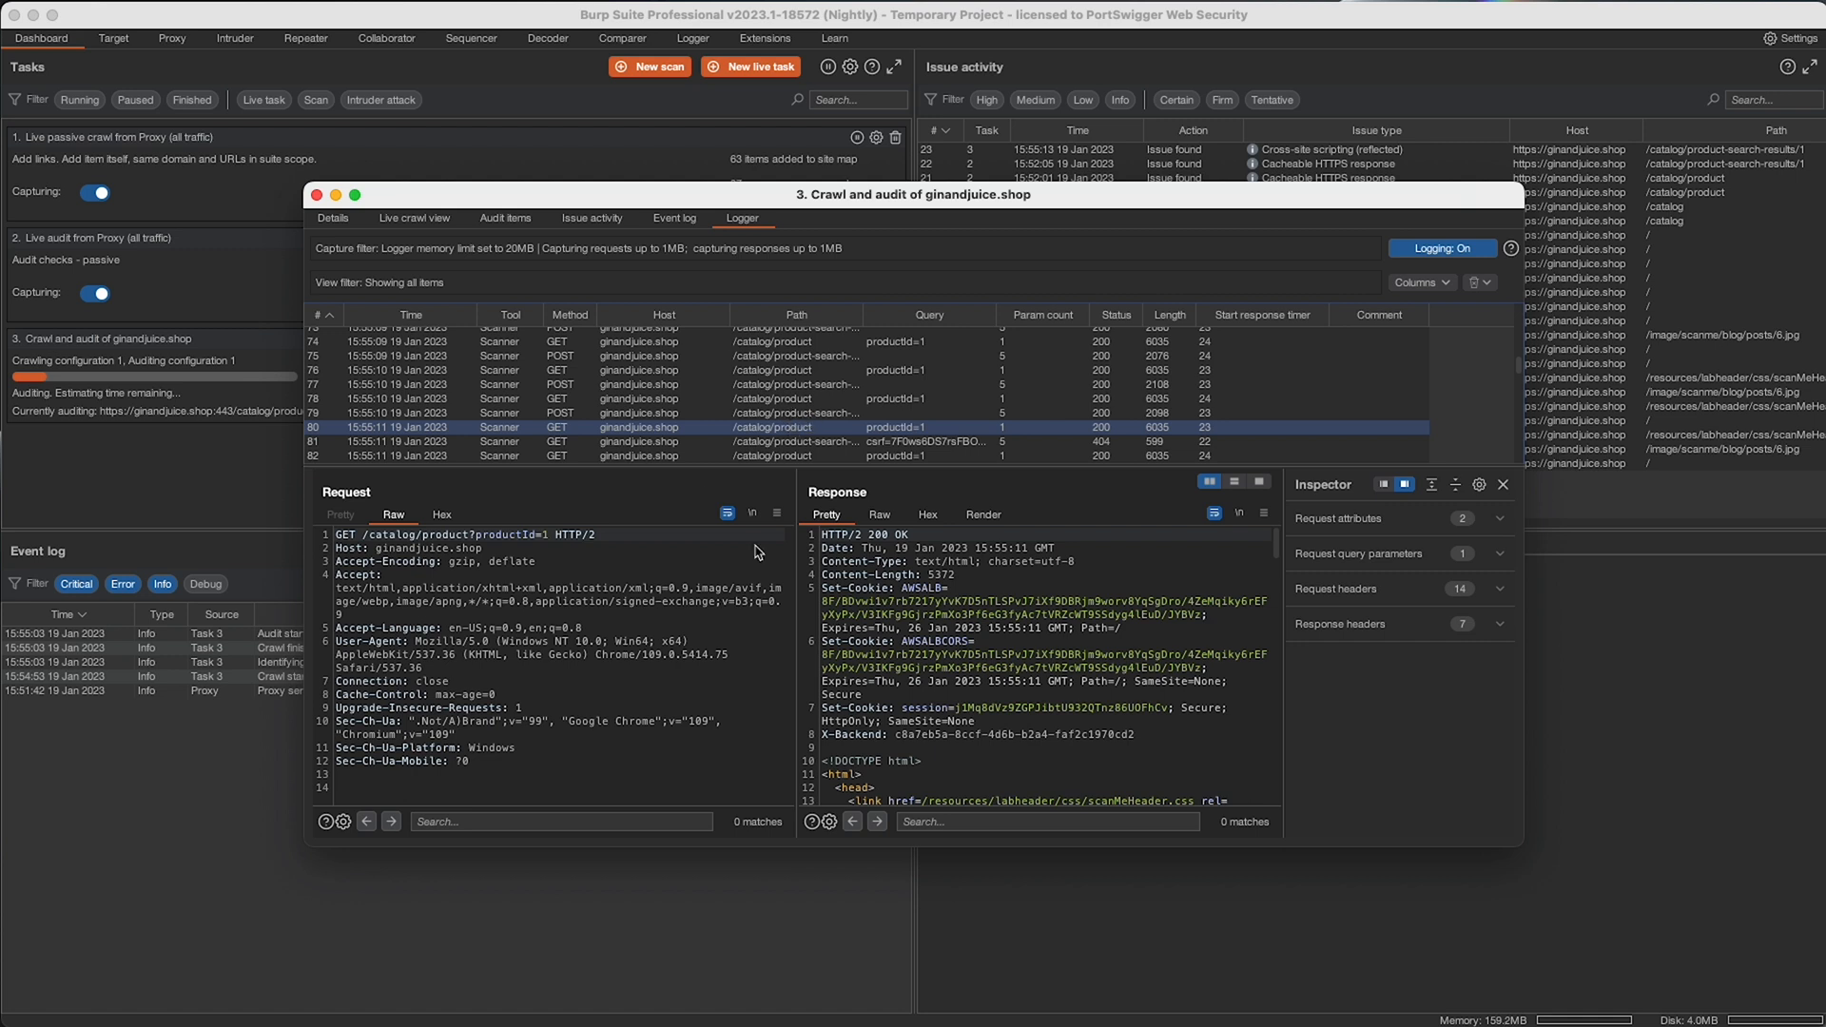
click(795, 412)
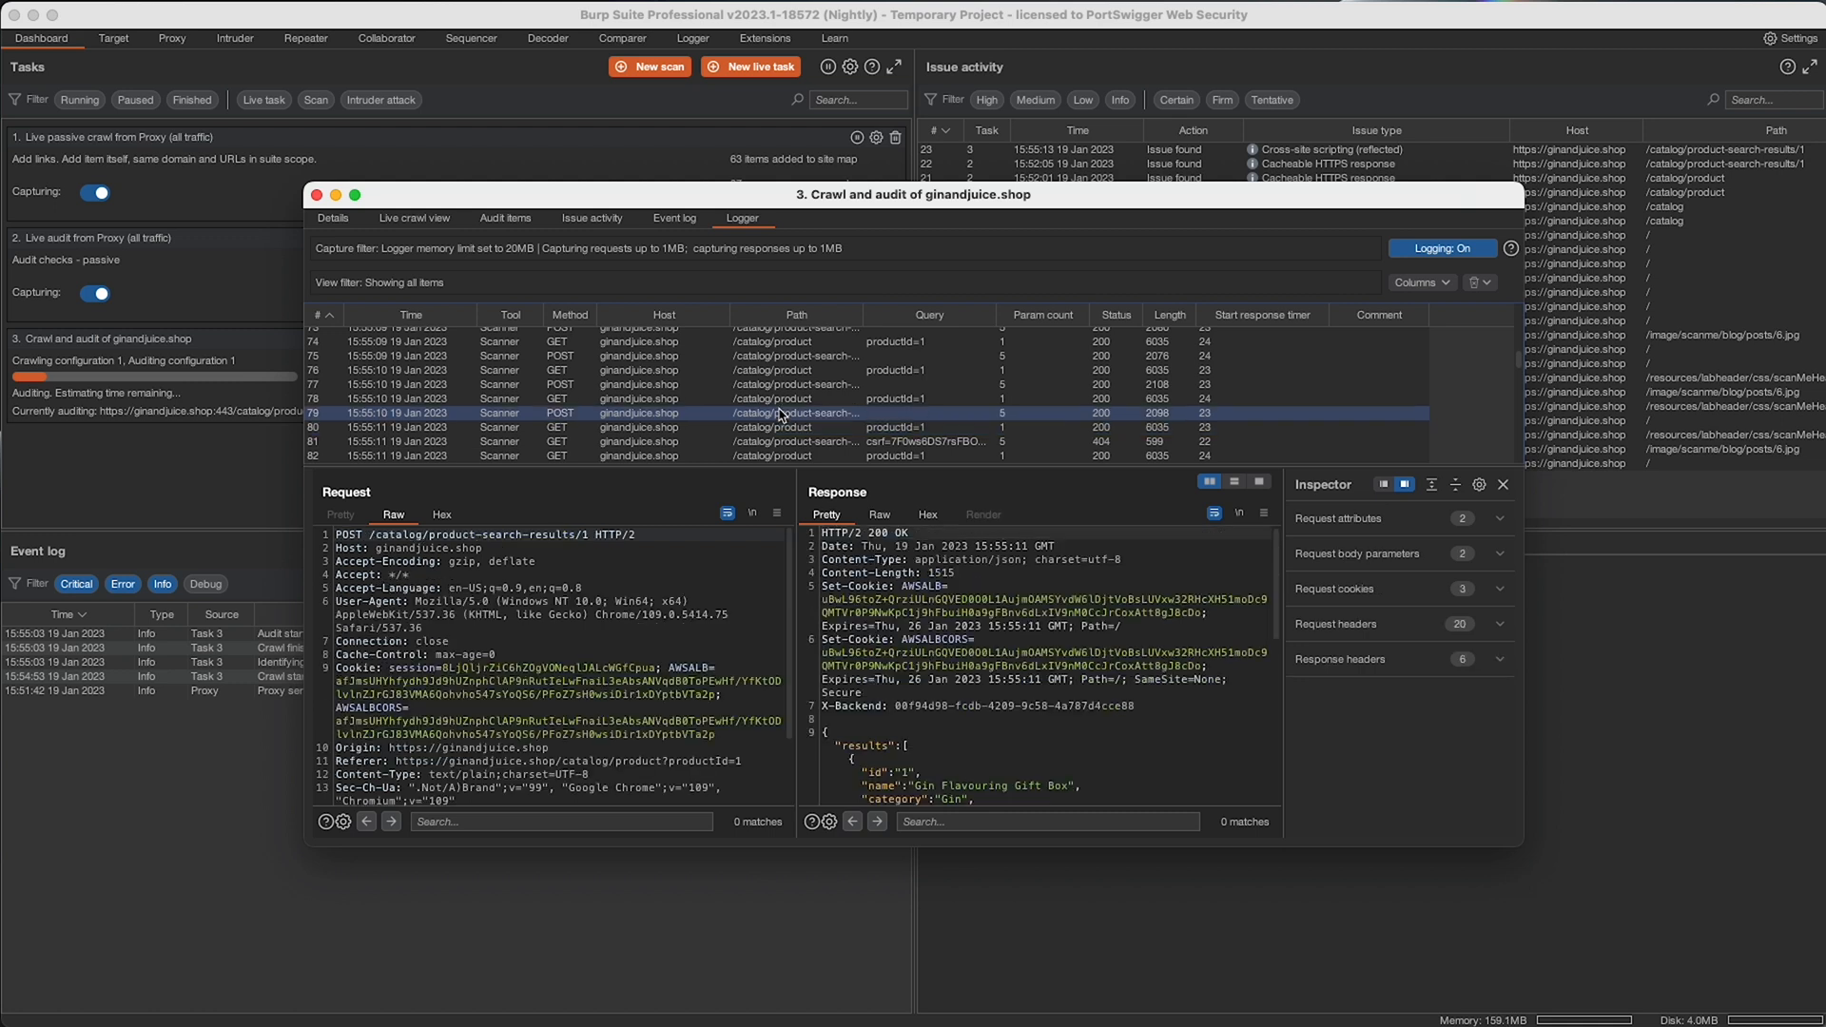